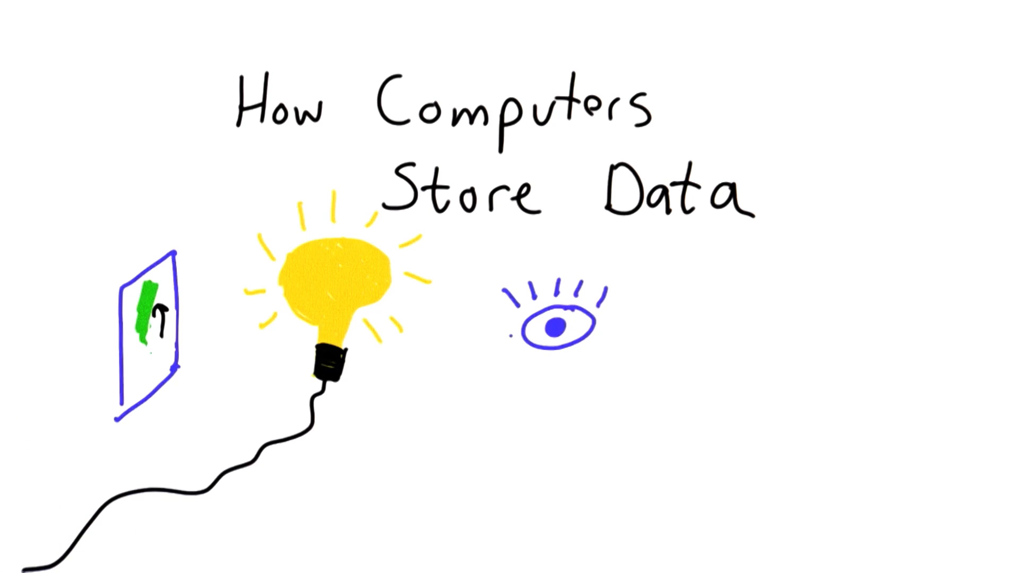
pyautogui.write('switch')
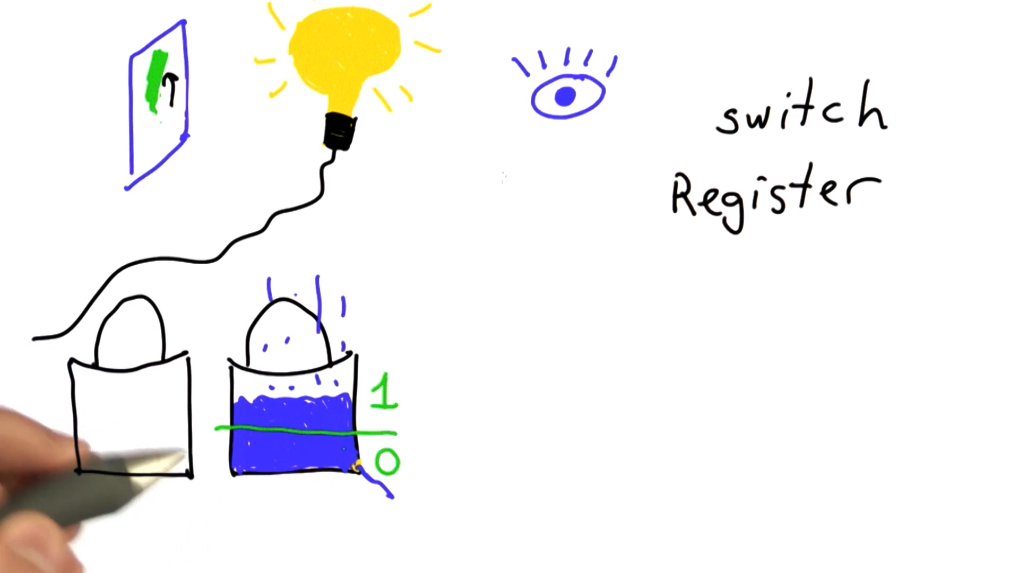
pyautogui.moveTo(65, 553)
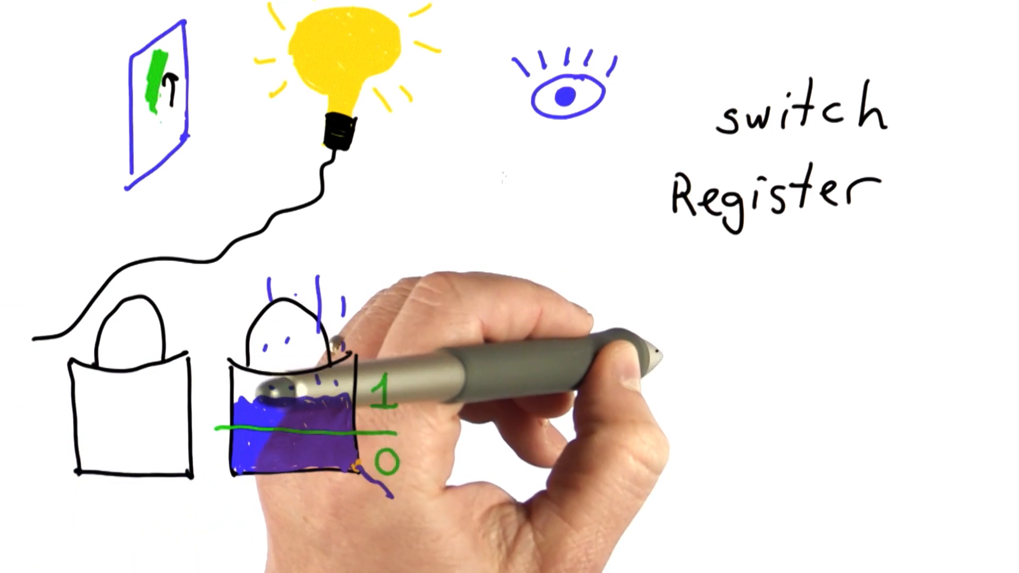
pyautogui.write('Capacitor DRAM')
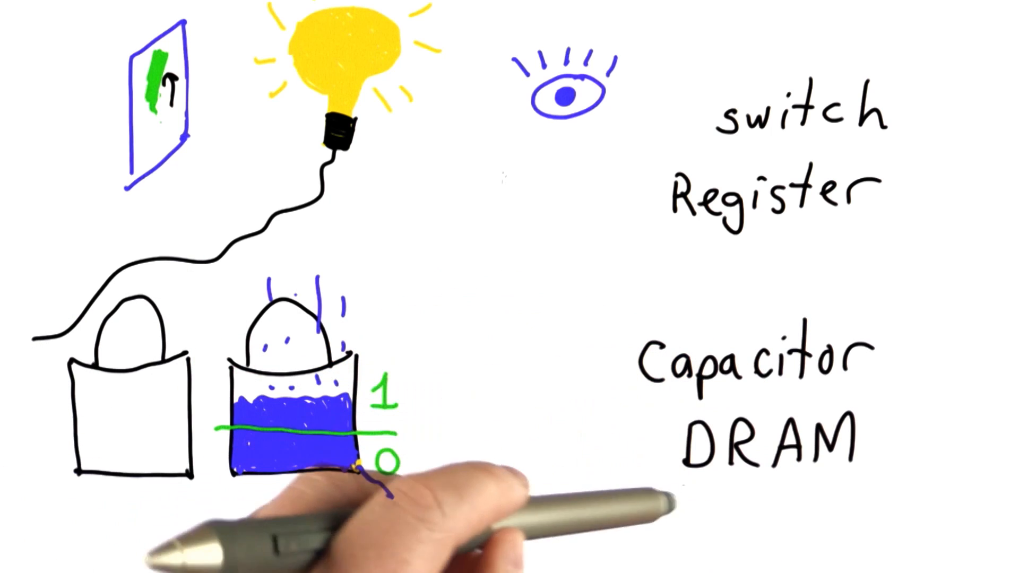